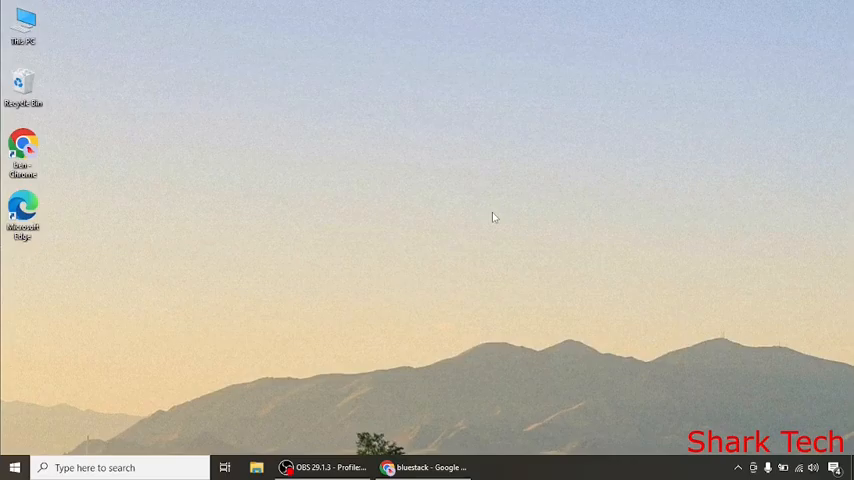
mouse_move(482, 232)
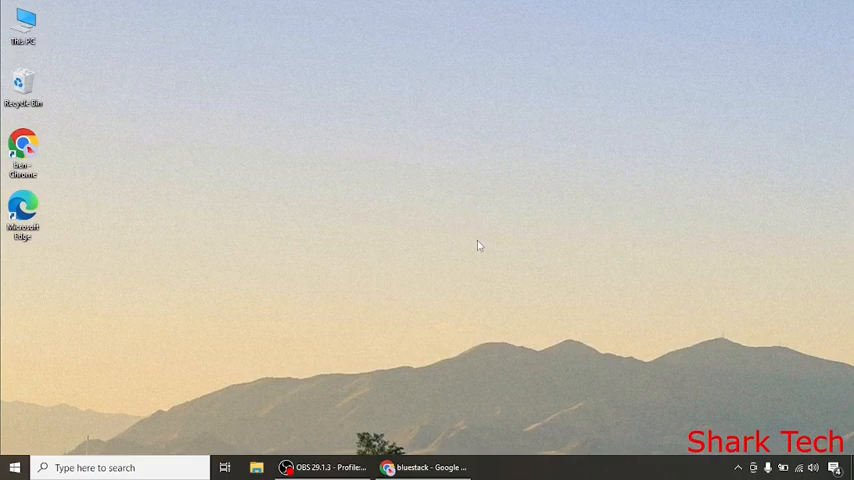
mouse_move(484, 306)
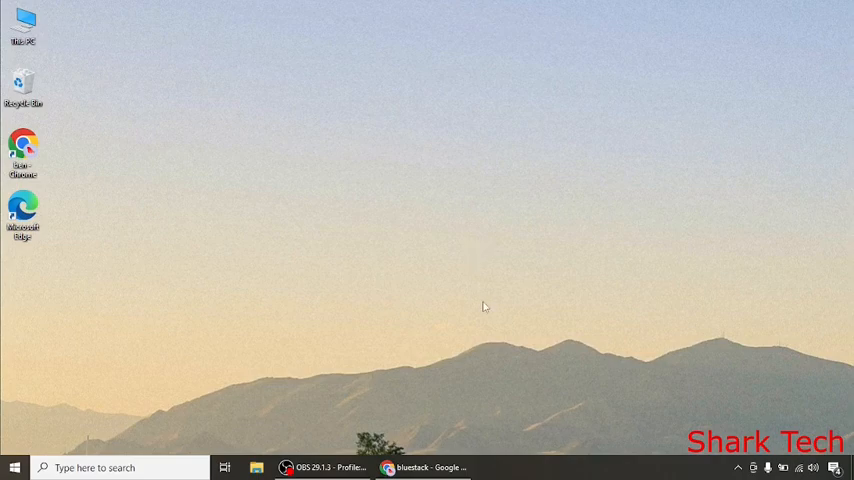
mouse_move(444, 428)
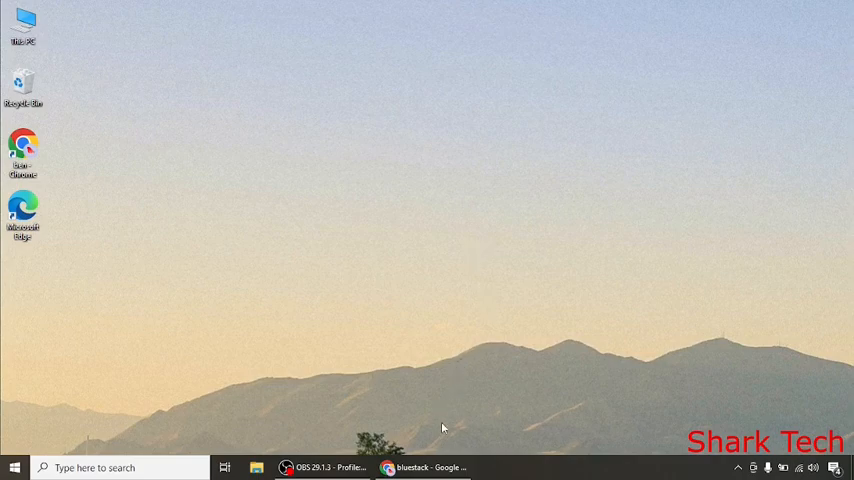
- Bring up the Google Search results for "bluestack", then close the browser window
left_click(422, 468)
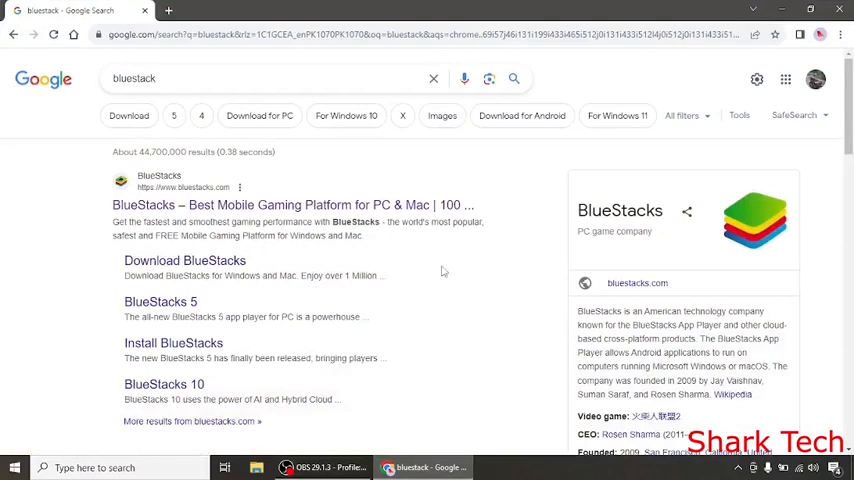
mouse_move(416, 248)
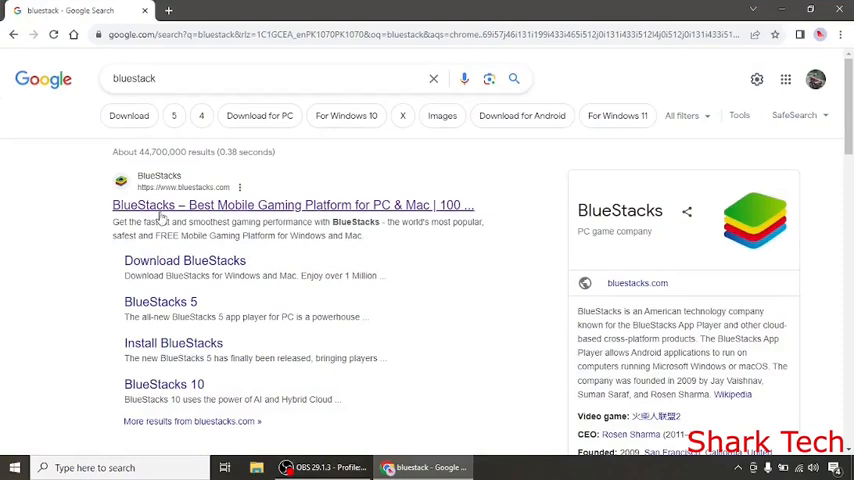
left_click(292, 204)
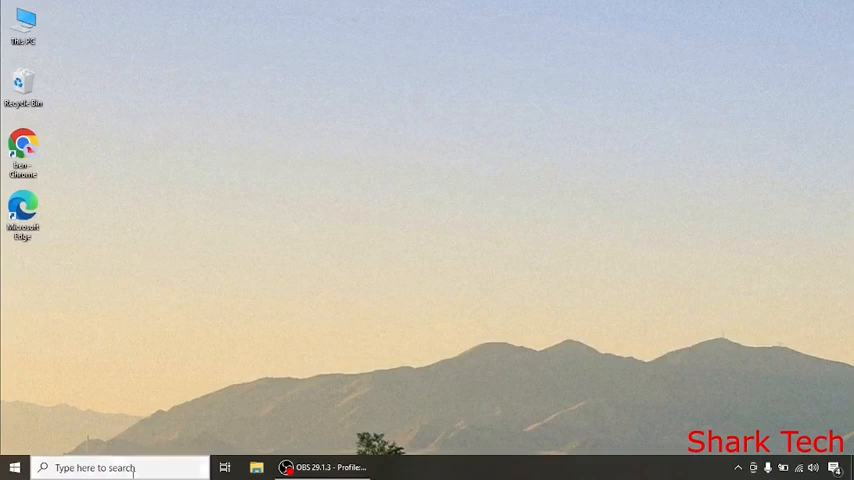
type("lu")
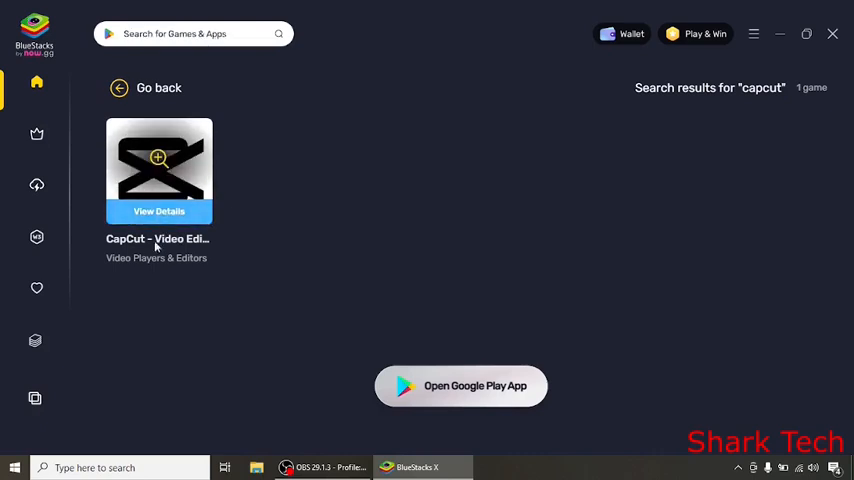
mouse_move(140, 276)
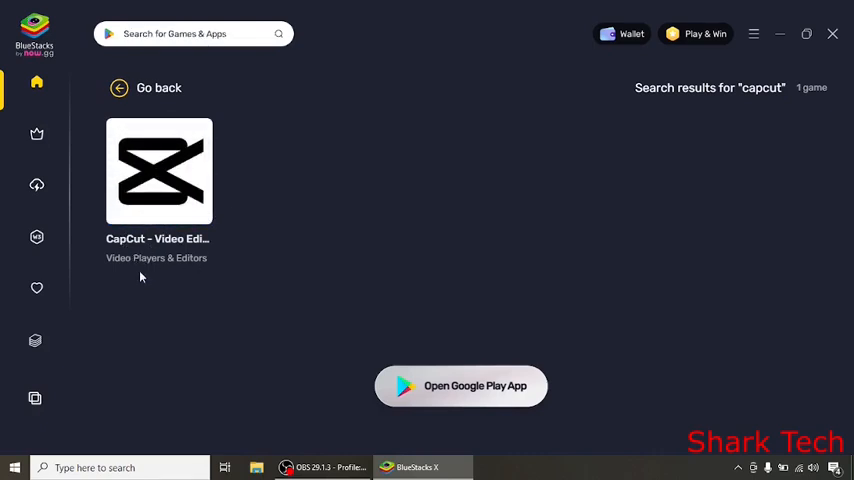
mouse_move(160, 172)
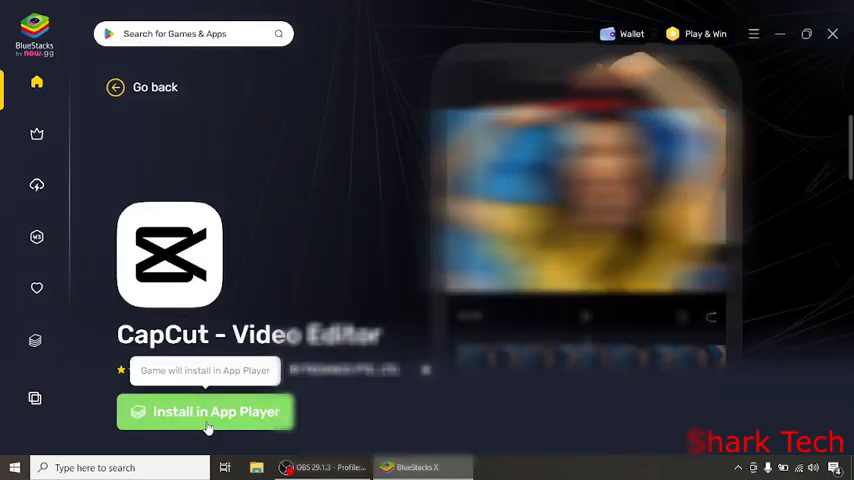
- Start installing CapCut - Video Editor in App Player, then cancel the download
left_click(204, 412)
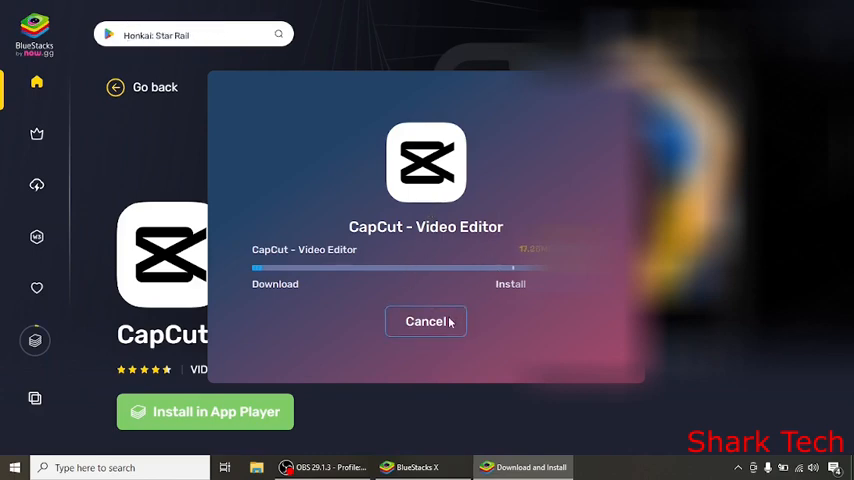
left_click(426, 320)
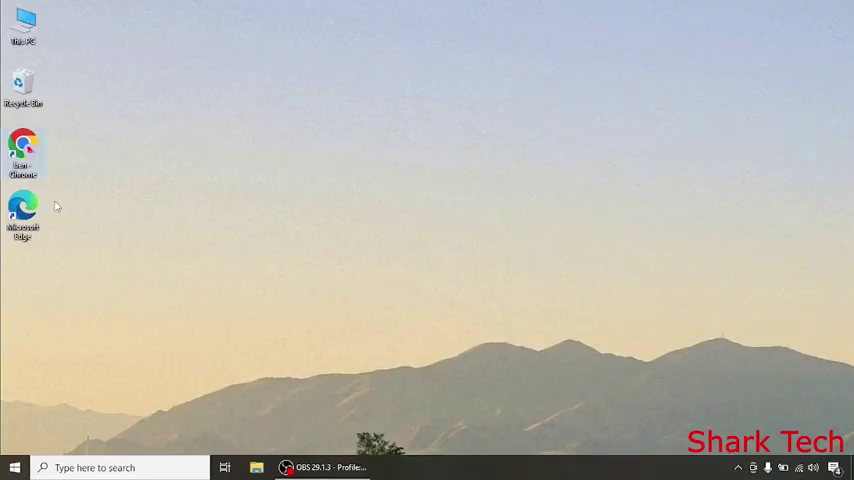
mouse_move(152, 184)
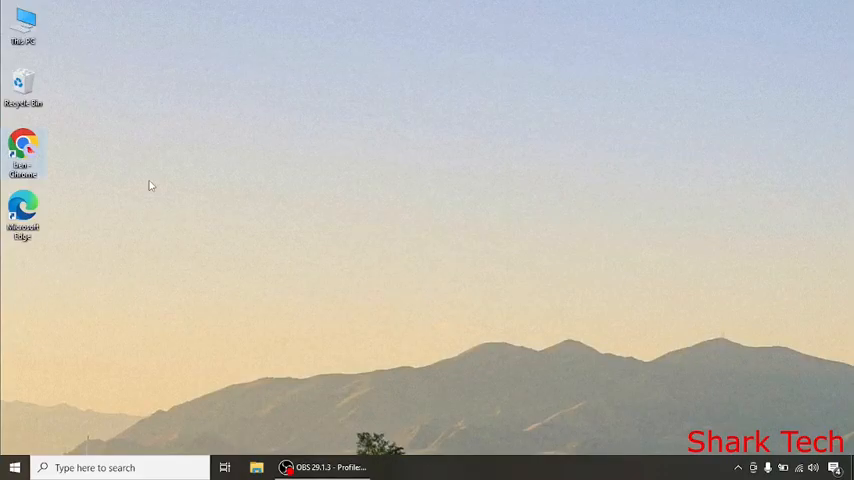
mouse_move(324, 212)
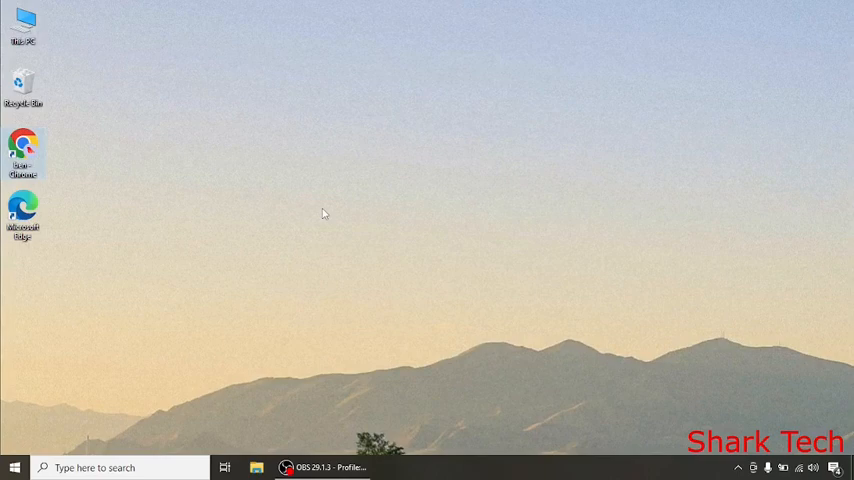